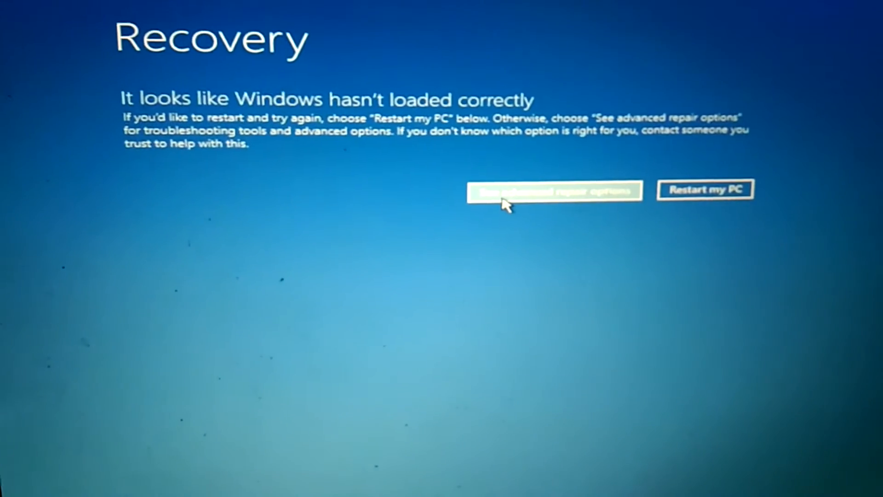
Step: Go through advanced repair options, Troubleshoot and Advanced options to the Start-up Settings page
click(554, 190)
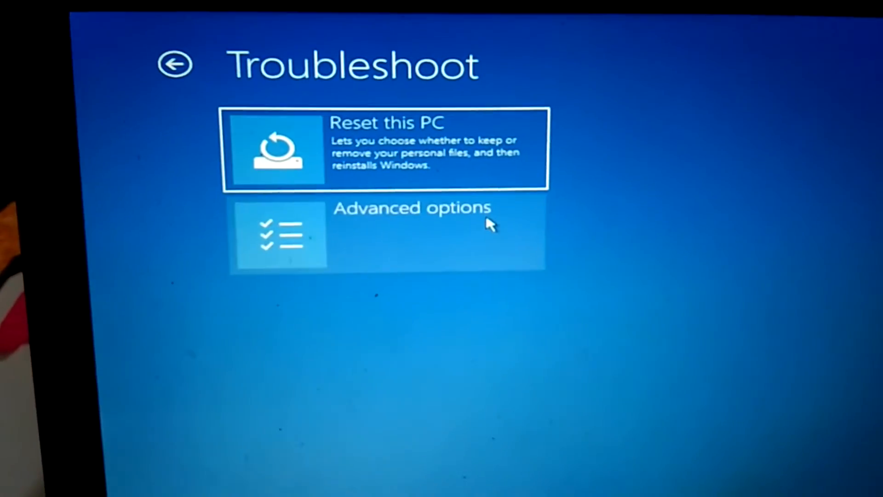
click(411, 233)
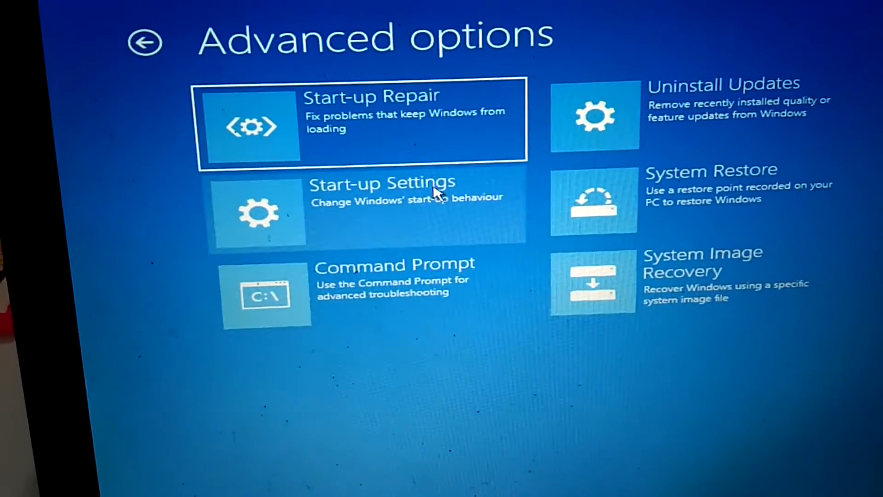
click(366, 209)
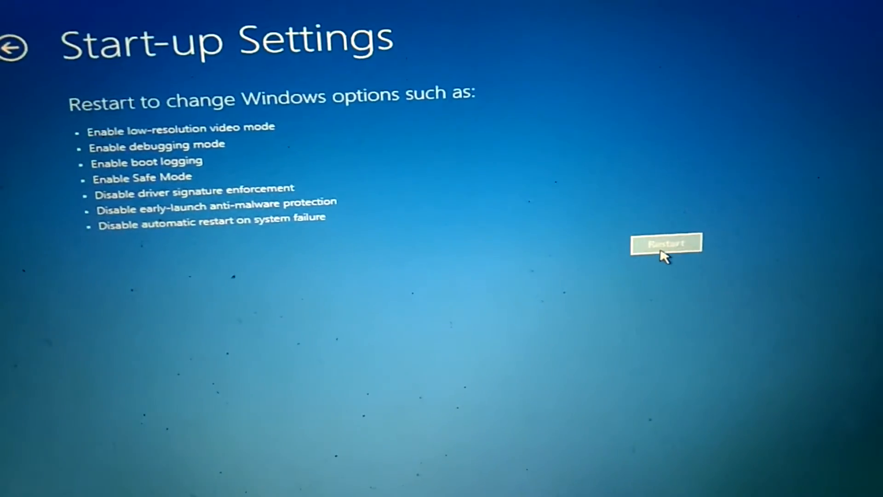
Step: Restart from Start-up Settings and boot Windows with Safe Mode enabled
click(665, 243)
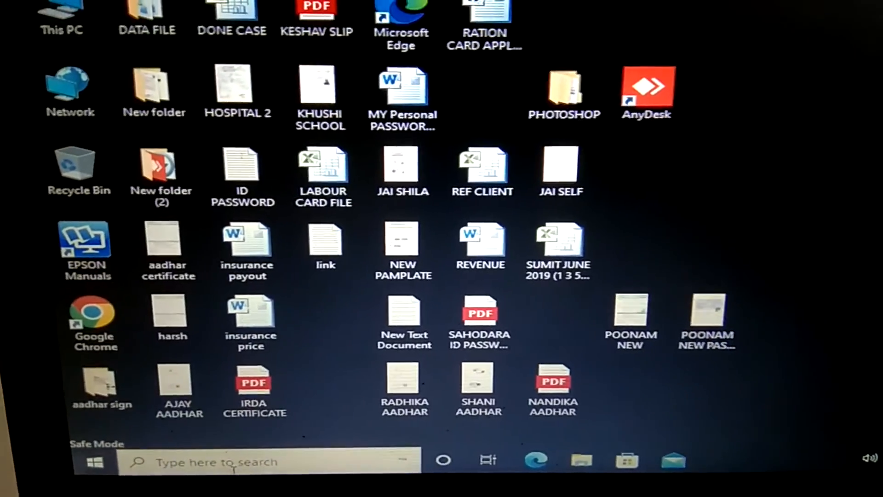
Step: Find Control Panel via taskbar search and set View by to Large icons
text(co)
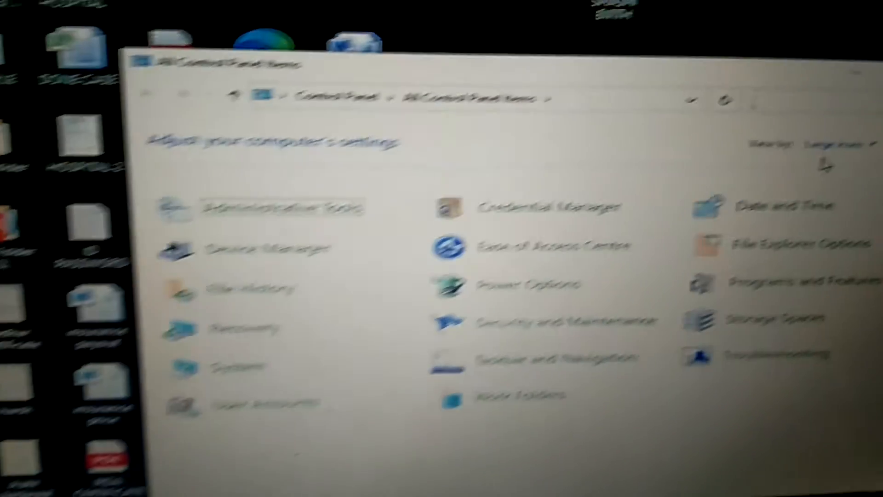
click(732, 148)
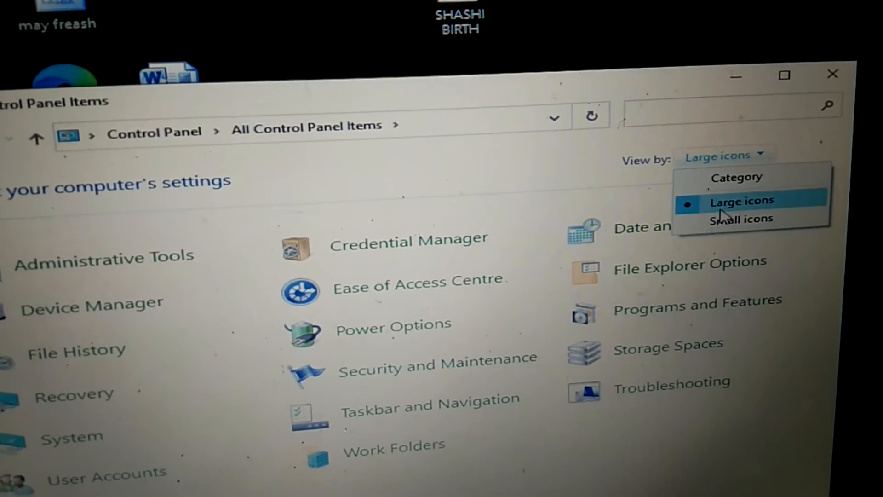
click(741, 201)
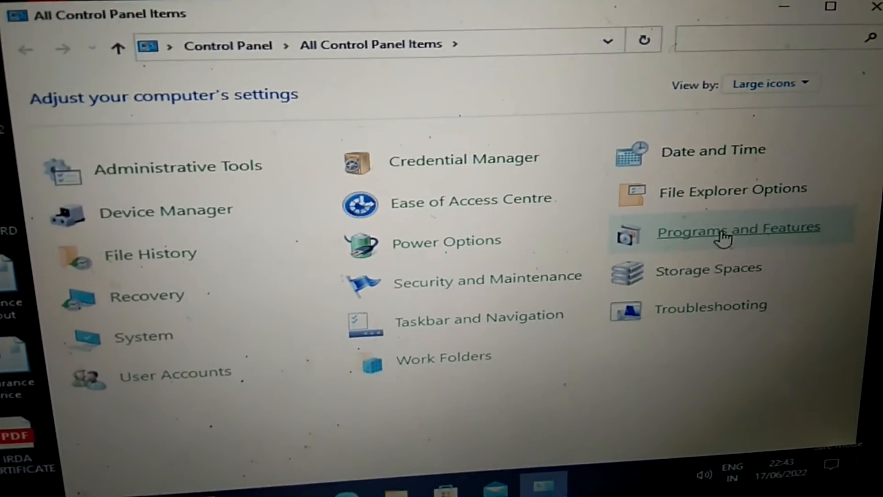
mouse_move(721, 245)
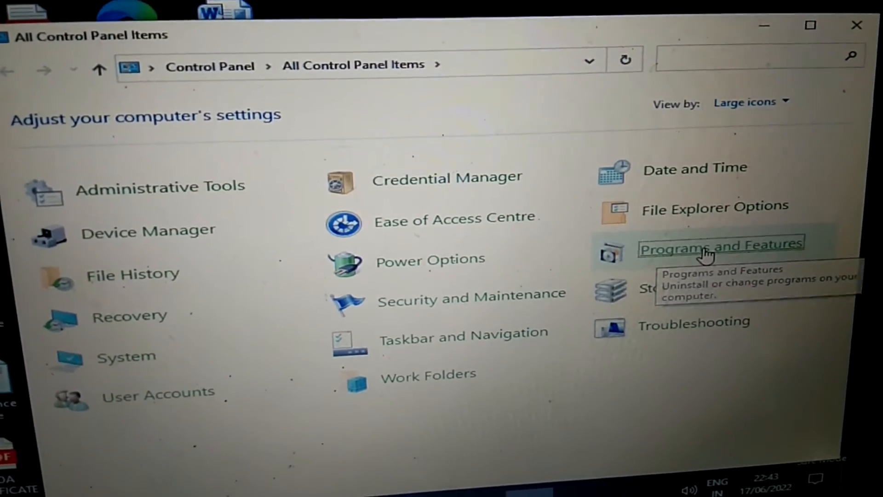
Step: Review the installed programs in Programs and Features, then return to the Safe Mode desktop
click(721, 246)
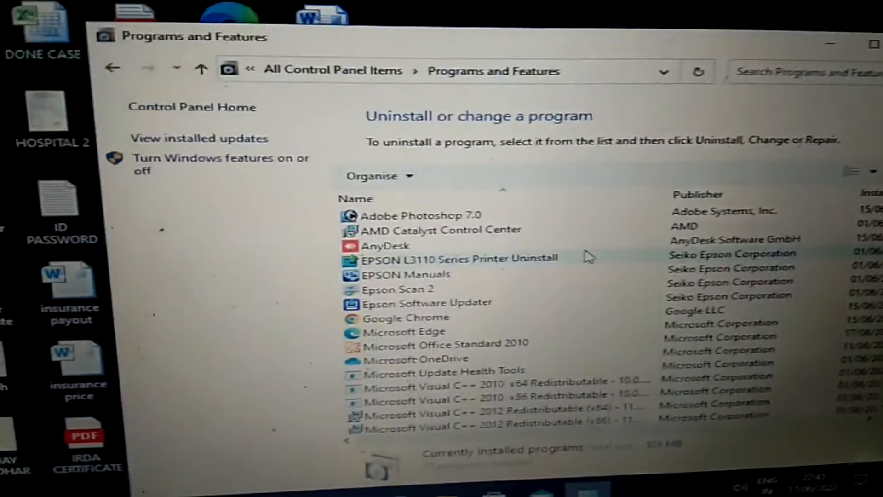
click(394, 246)
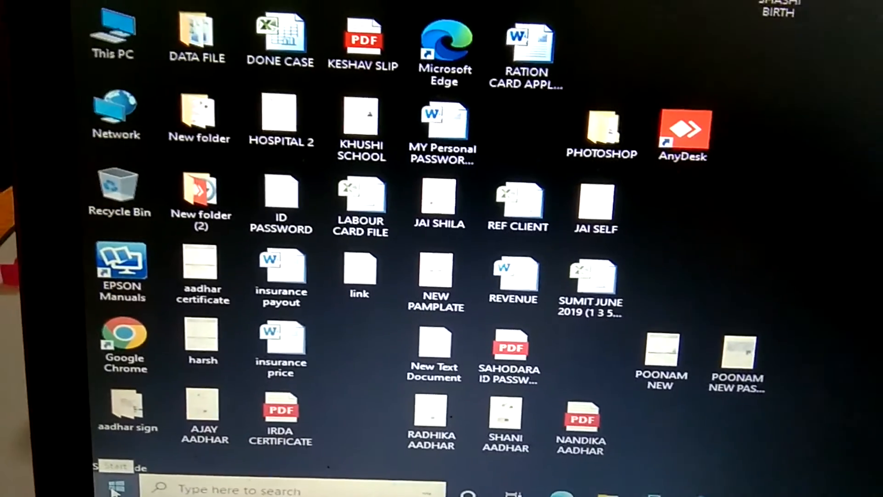
Step: Restart the PC normally from the Start menu's Power options
click(115, 486)
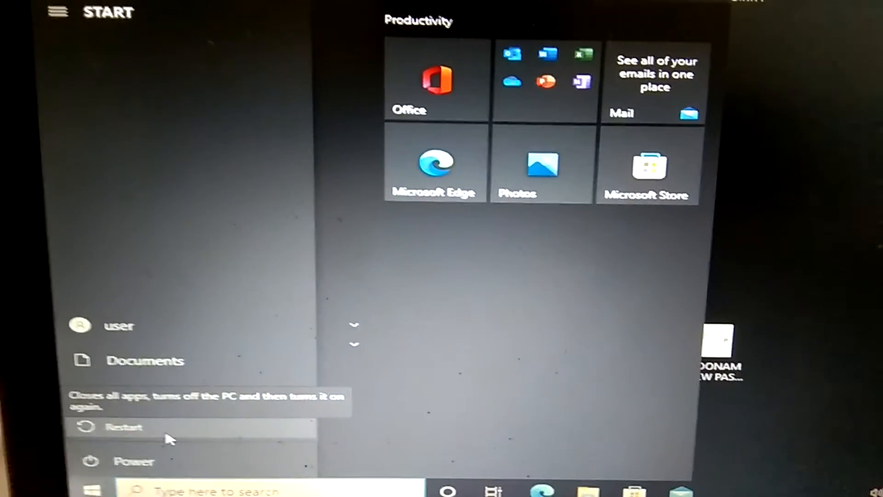
click(123, 427)
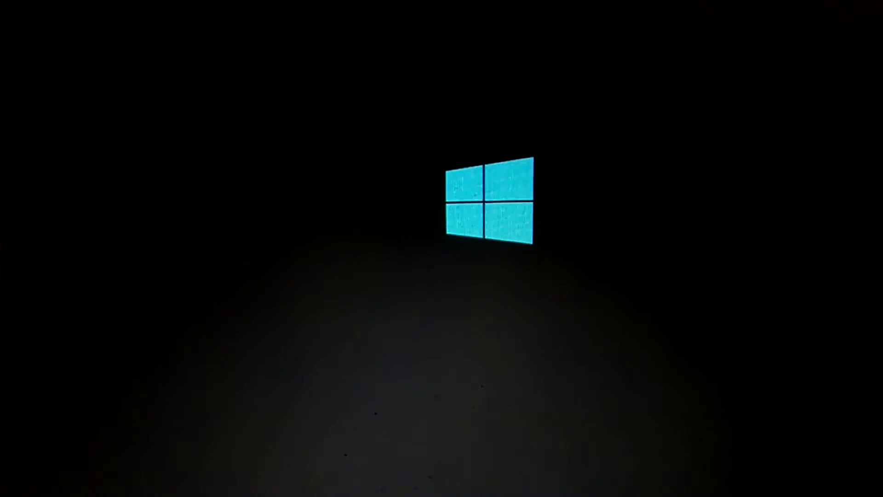